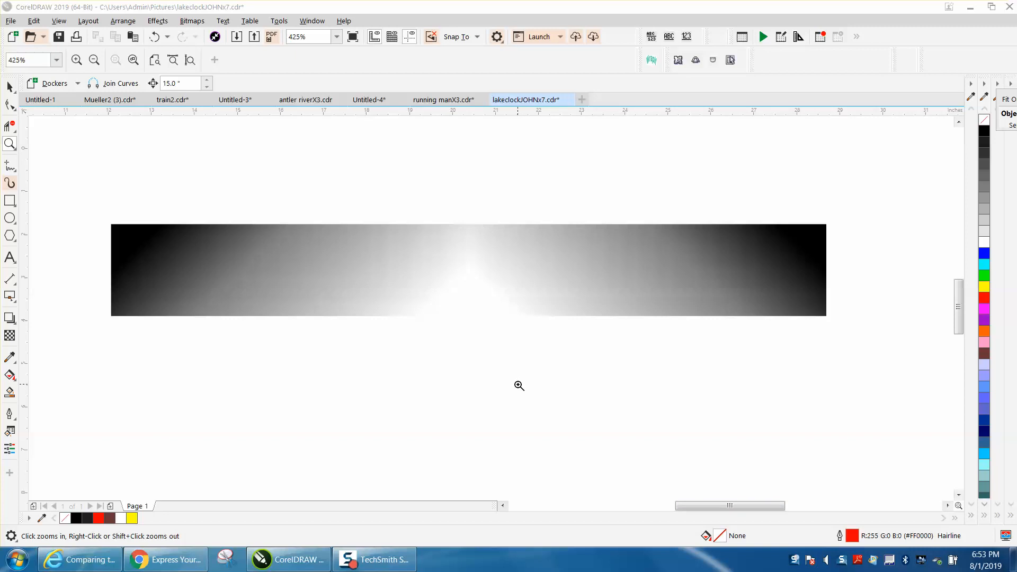
mouse_move(24, 212)
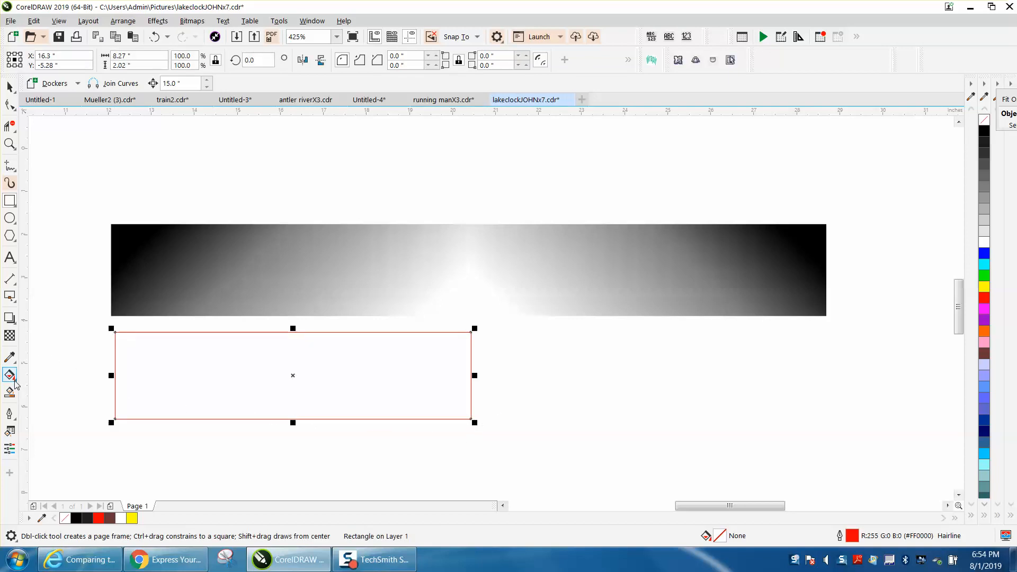
Open the fill tool flyout below the new rectangle's banner.
click(9, 375)
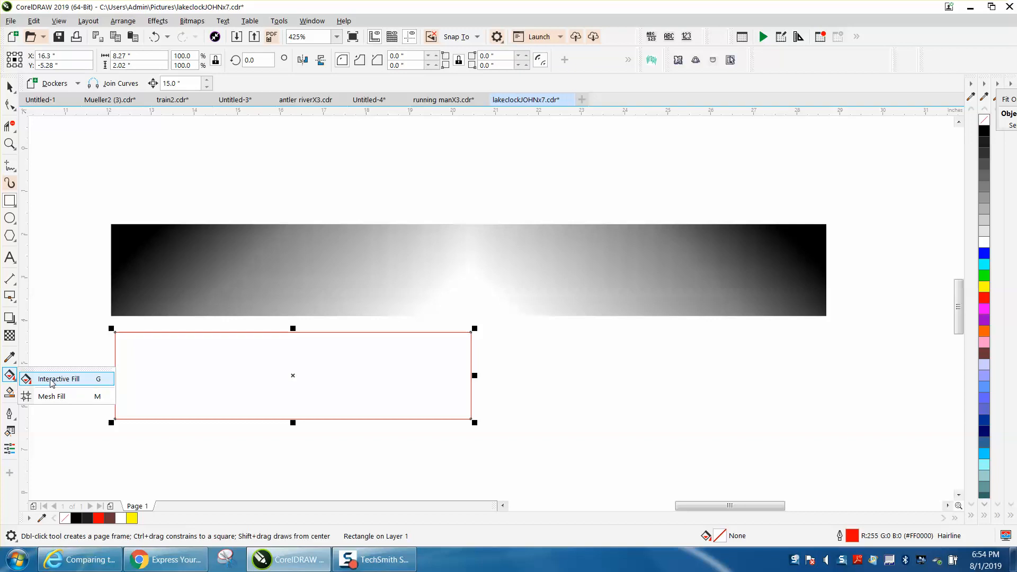
Activate the Interactive Fill tool for the red-outlined rectangle.
click(59, 378)
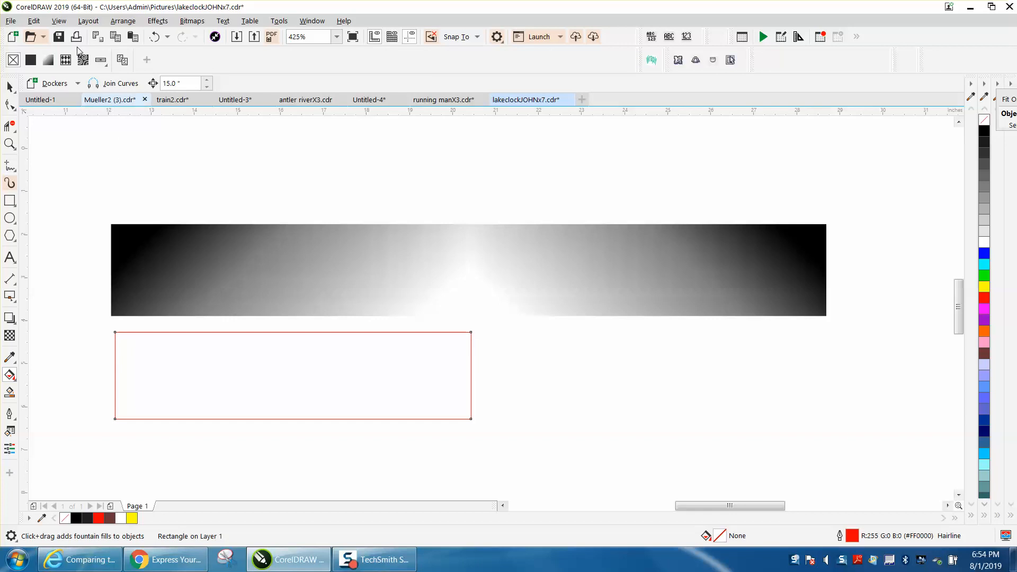
mouse_move(49, 59)
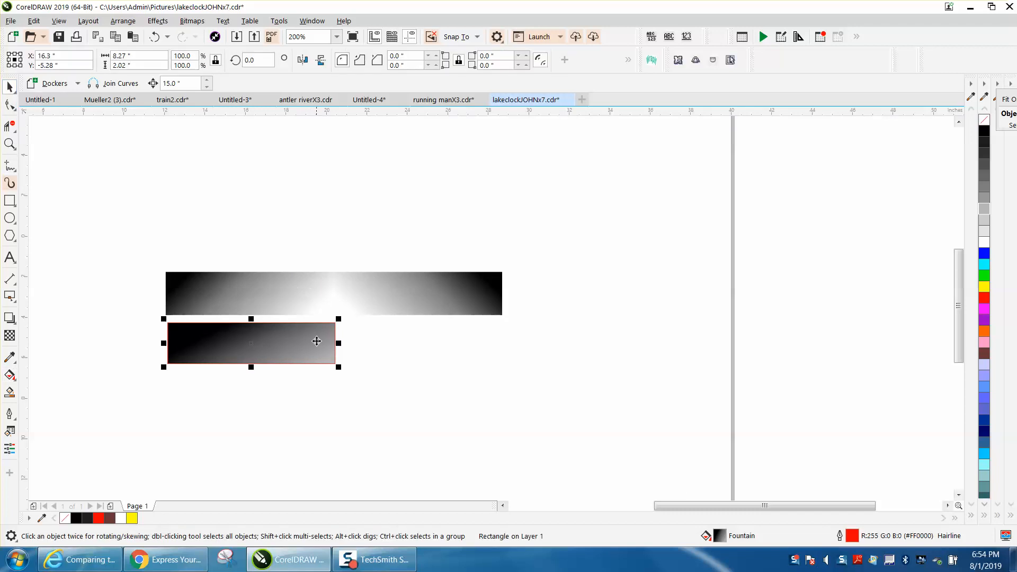
mouse_move(420, 369)
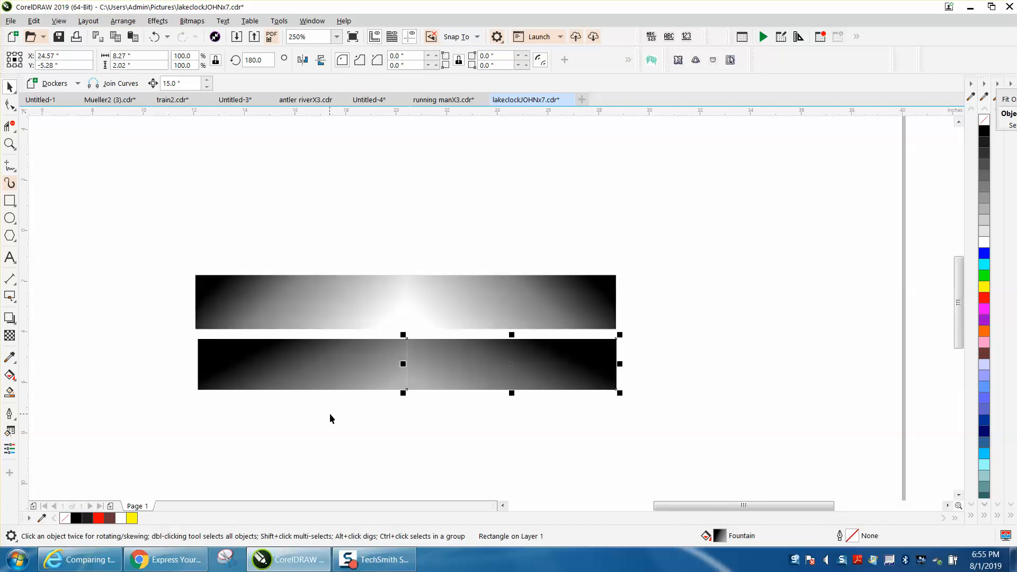
Zoom in on the two mirrored banner halves.
click(10, 144)
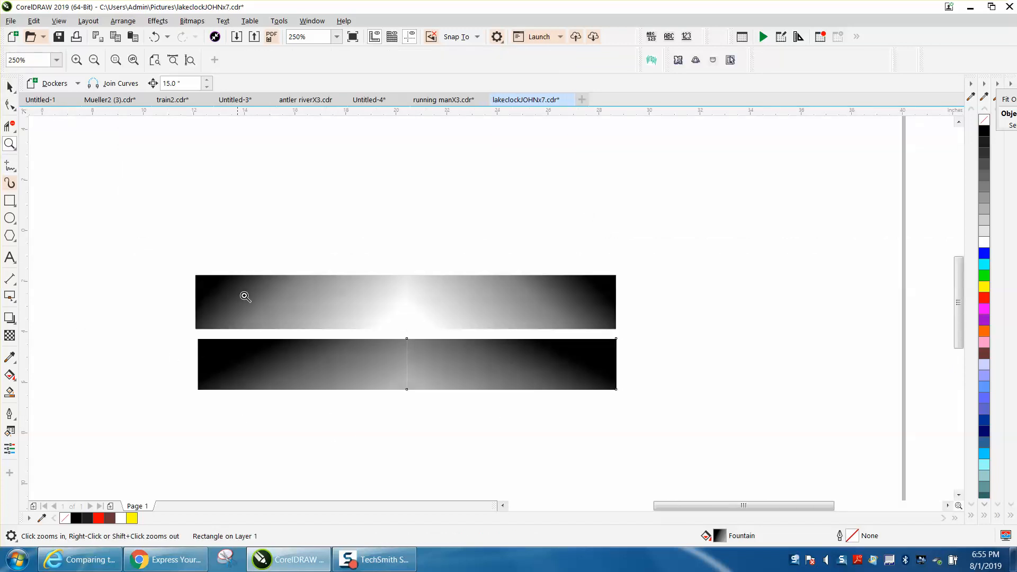
click(245, 296)
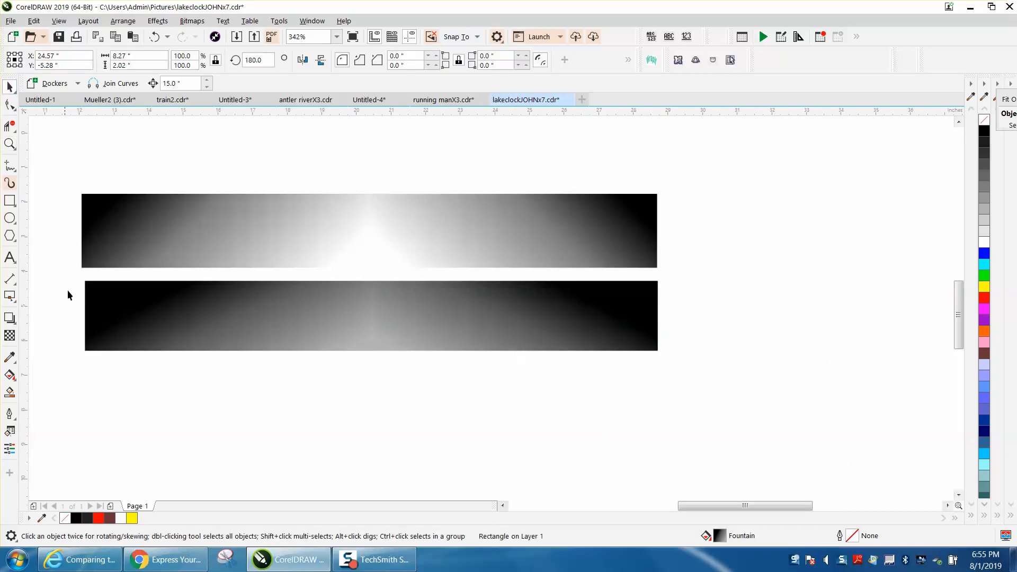
Select both halves of the lower black-grey-black banner.
click(370, 315)
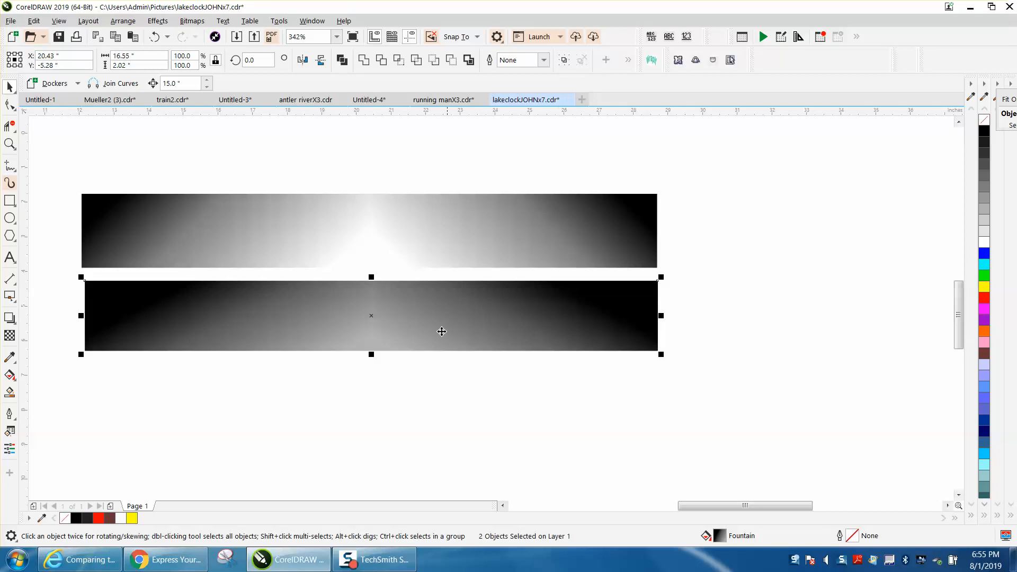
mouse_move(370, 278)
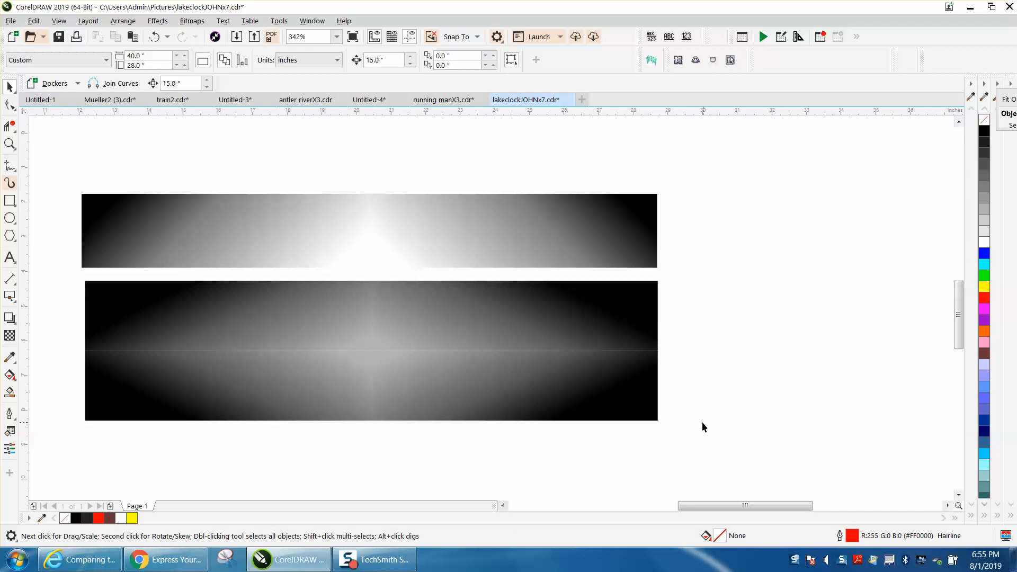
mouse_move(214, 413)
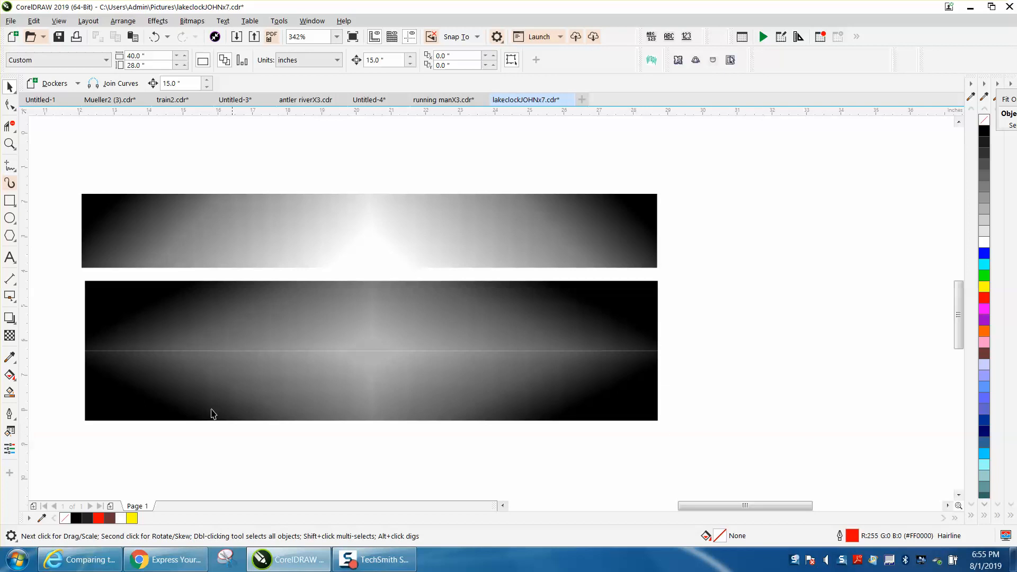
mouse_move(646, 160)
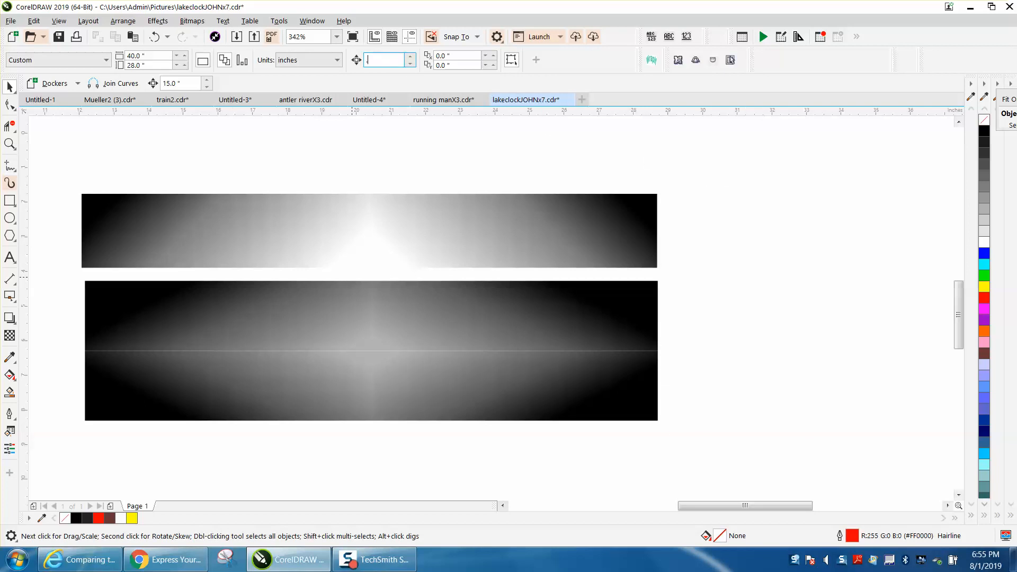
Set the nudge distance to .001 and select part of the stacked banner.
text(.001)
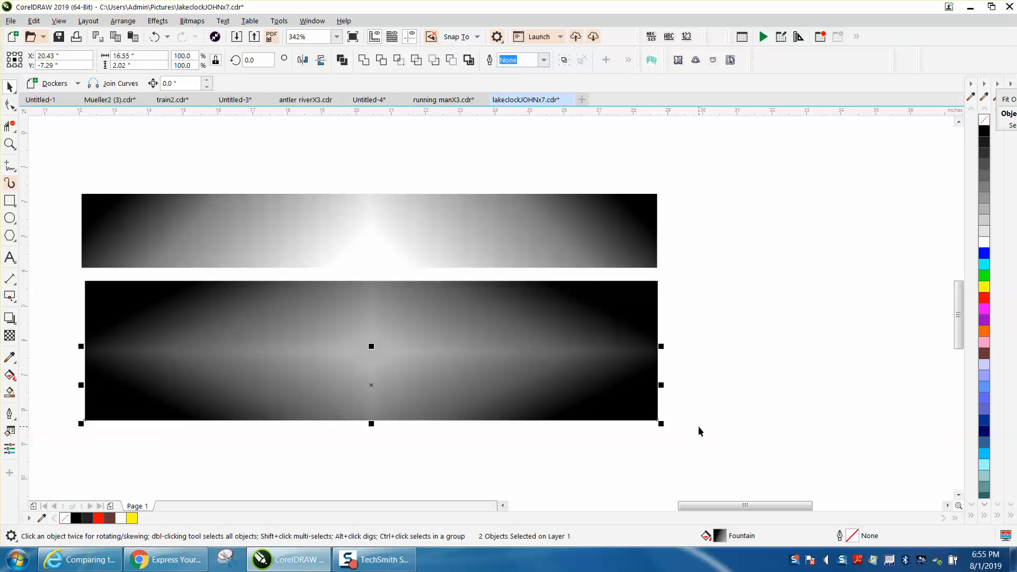
click(133, 324)
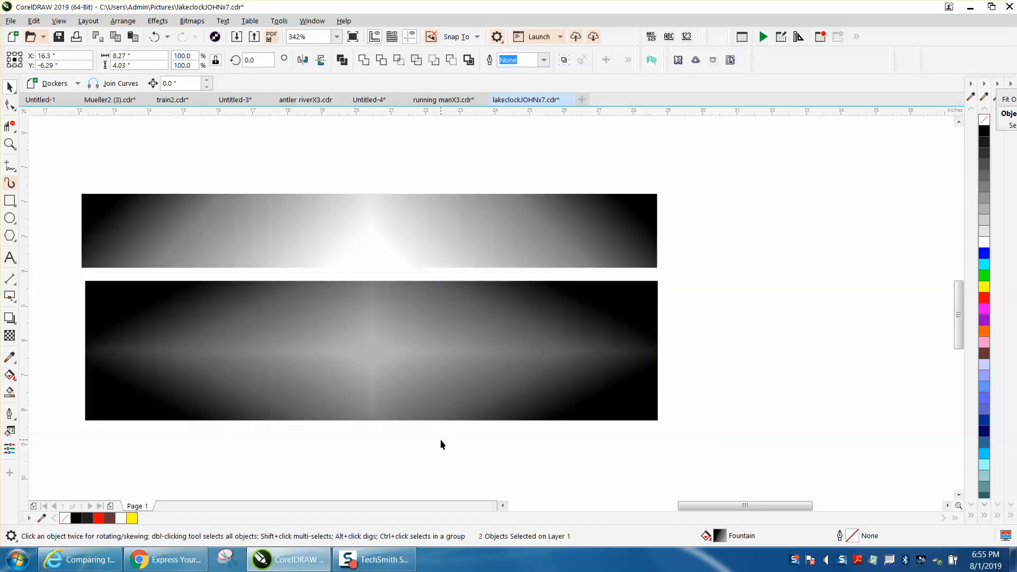
click(442, 444)
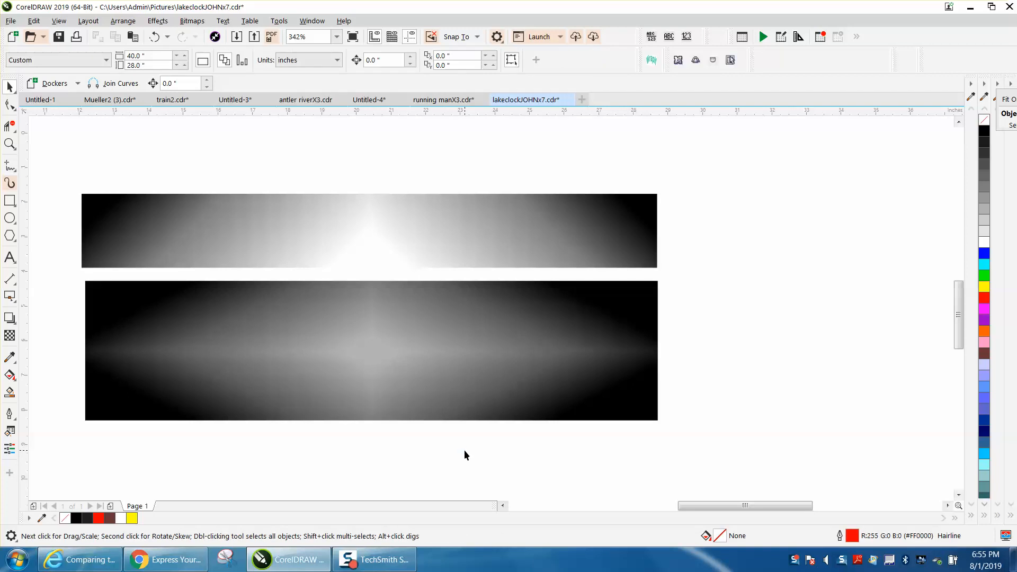
mouse_move(408, 410)
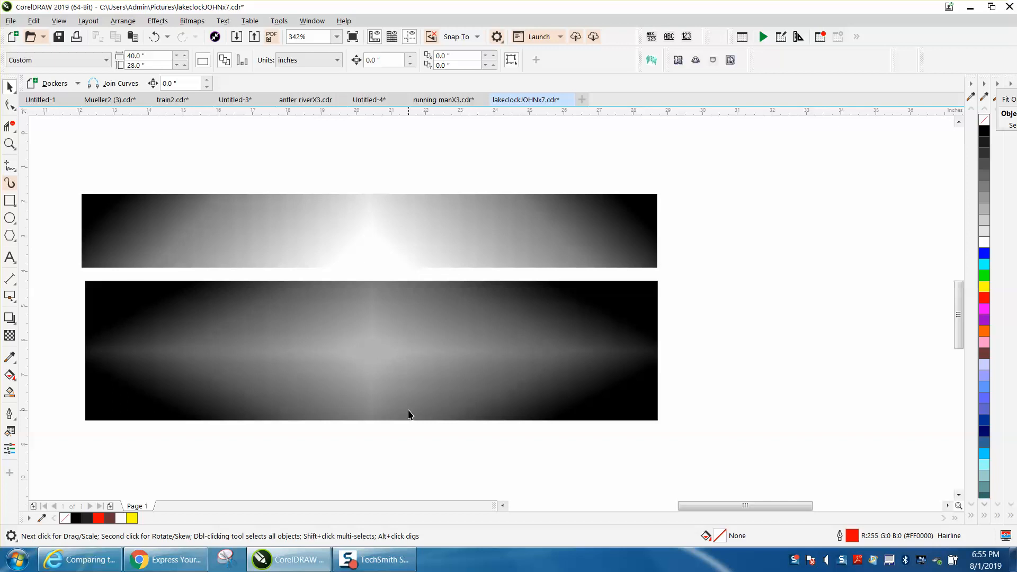
mouse_move(398, 448)
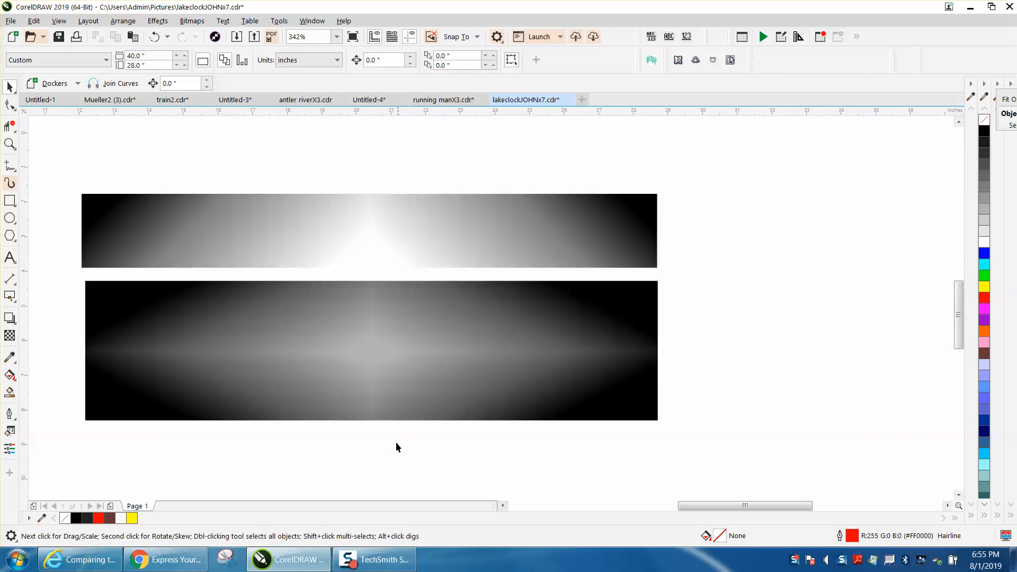